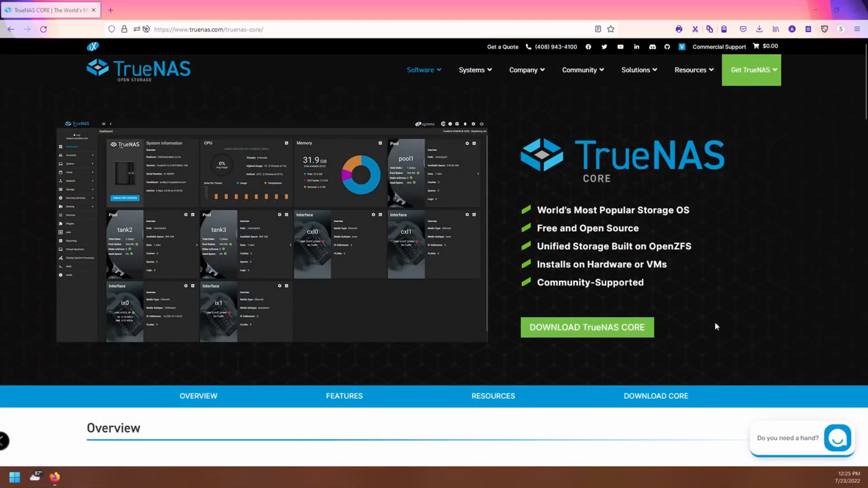
{"action": "mouse_move", "coordinate": [595, 184]}
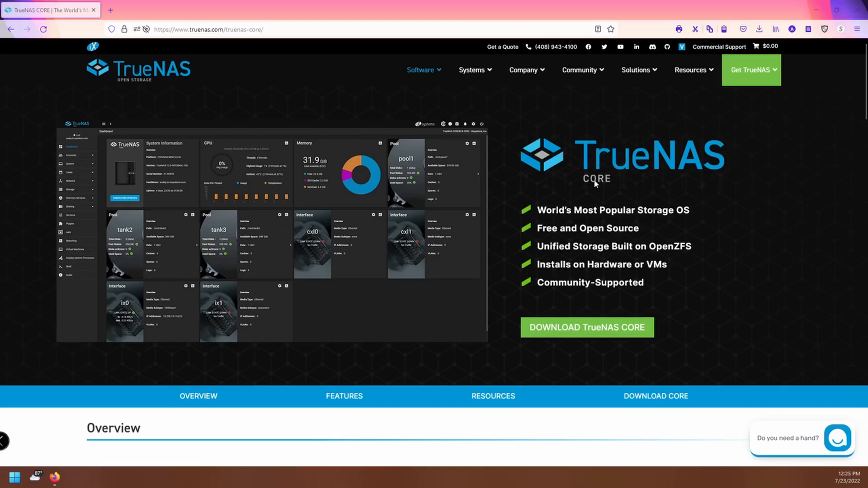
{"action": "mouse_move", "coordinate": [768, 223]}
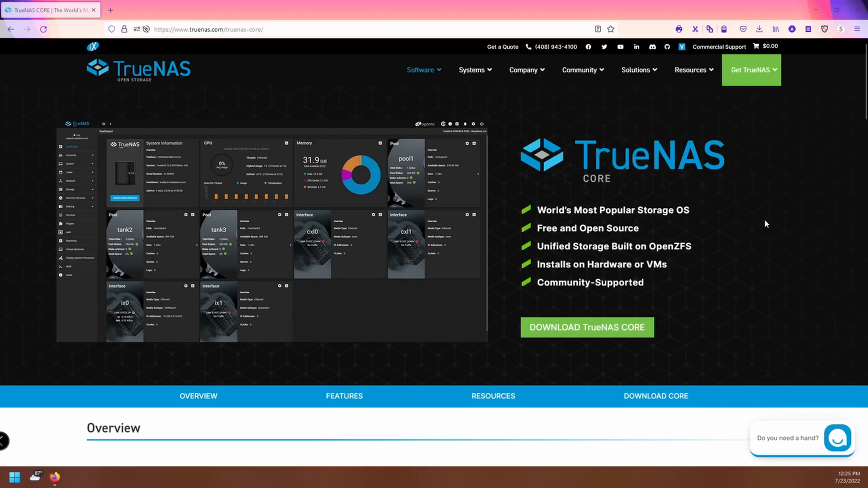
{"action": "mouse_move", "coordinate": [698, 351]}
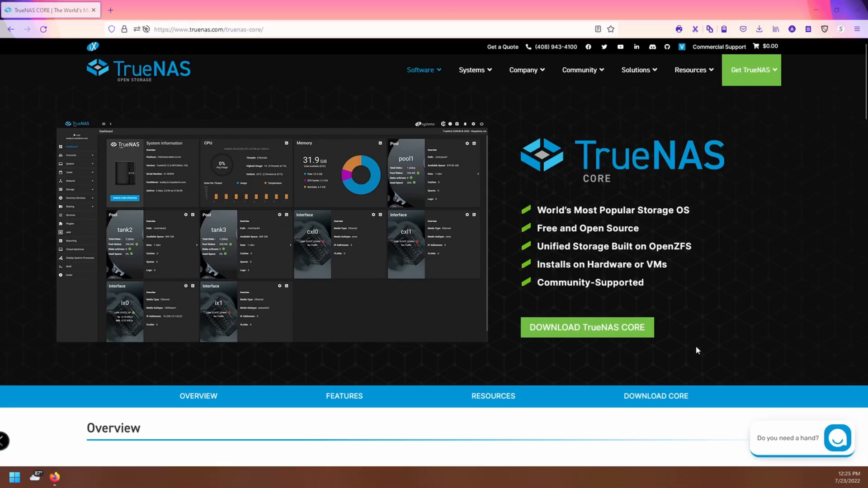
Skip the newsletter sign-up and download the stable TrueNAS CORE 13.0-U1 ISO.
{"action": "left_click", "coordinate": [586, 328]}
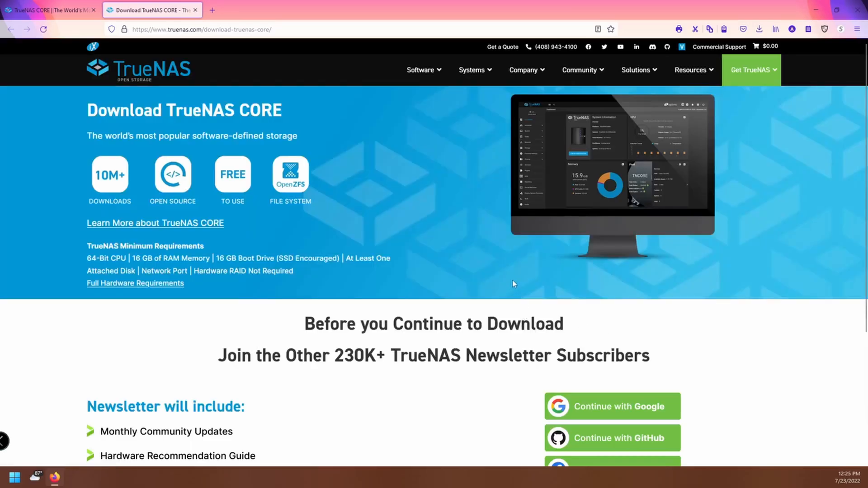
{"action": "mouse_move", "coordinate": [492, 279]}
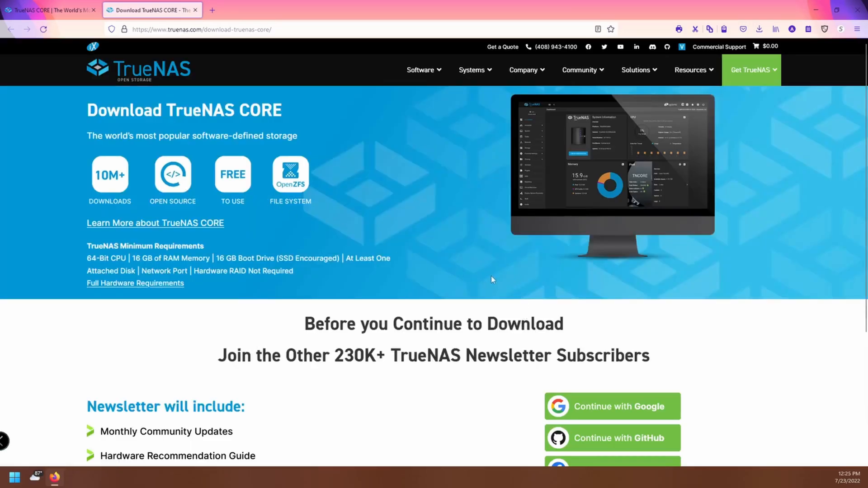
{"action": "scroll", "scroll_direction": "down", "scroll_amount": 3}
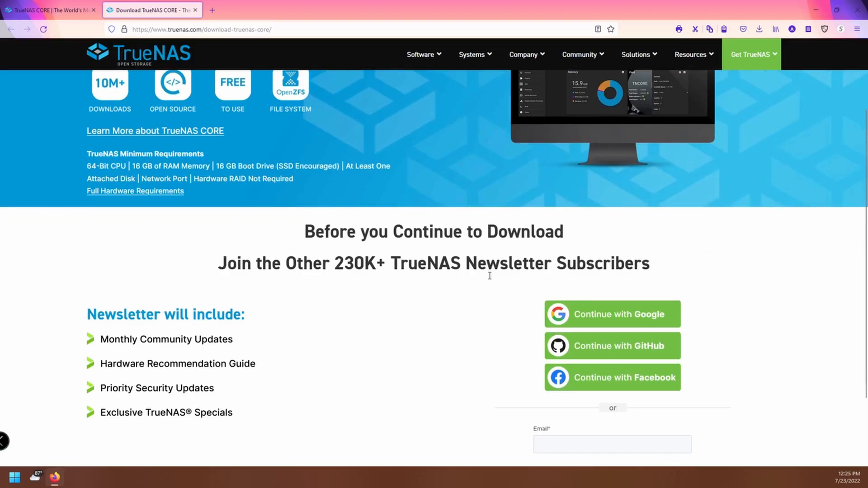
{"action": "scroll", "scroll_direction": "down", "scroll_amount": 3}
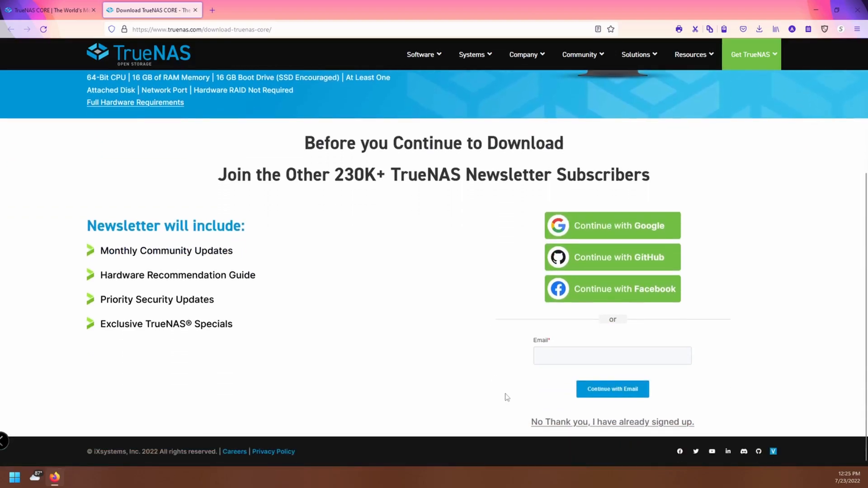
{"action": "left_click", "coordinate": [613, 422]}
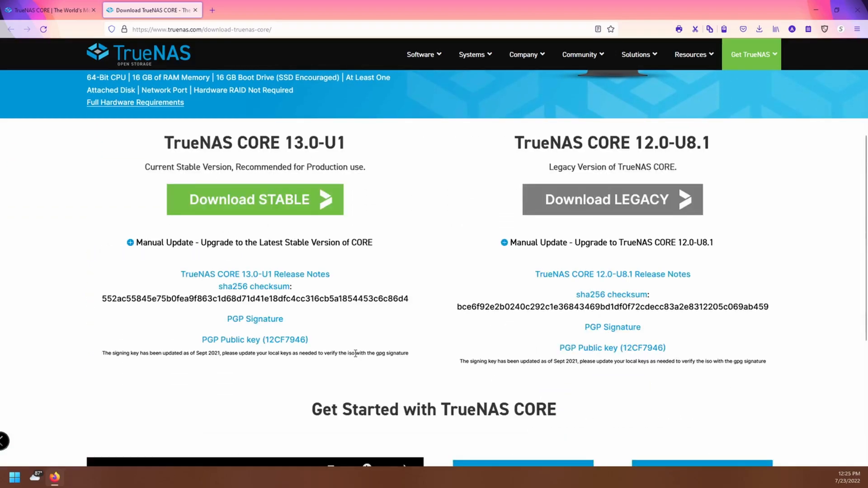
{"action": "mouse_move", "coordinate": [418, 212]}
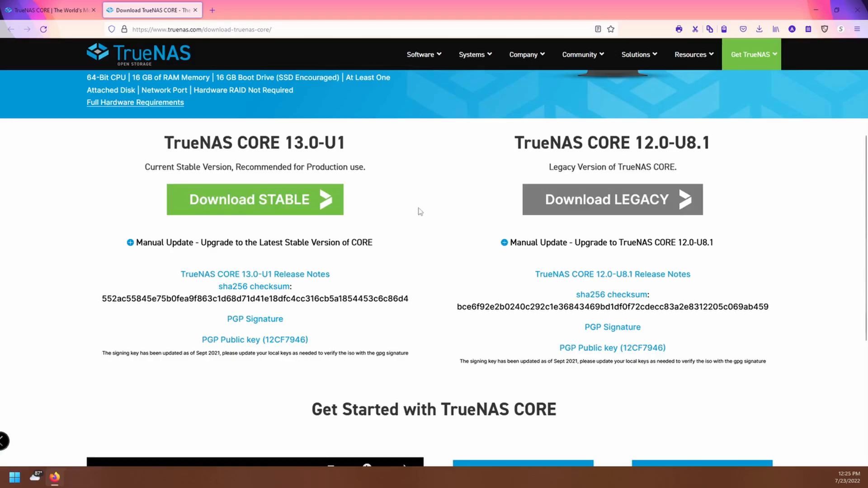
{"action": "left_click", "coordinate": [254, 199]}
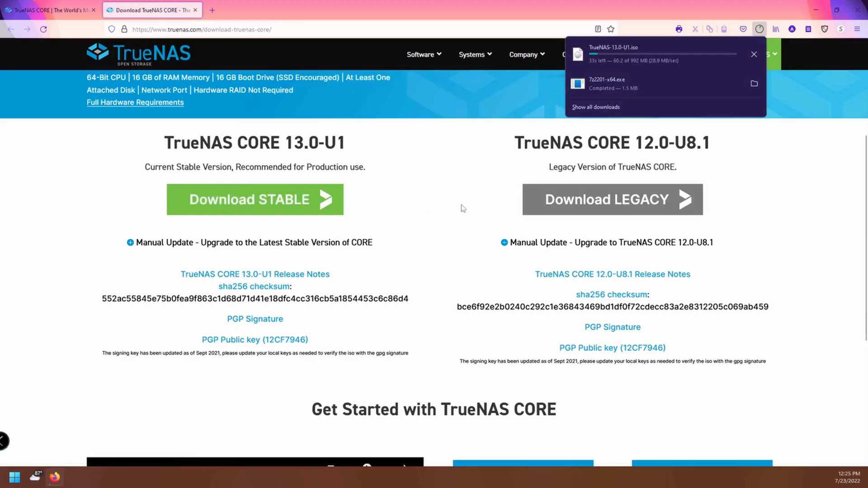
Load TrueNAS-13.0-U1.iso from disk and flash it onto the PNY USB drive.
{"action": "left_click", "coordinate": [73, 476]}
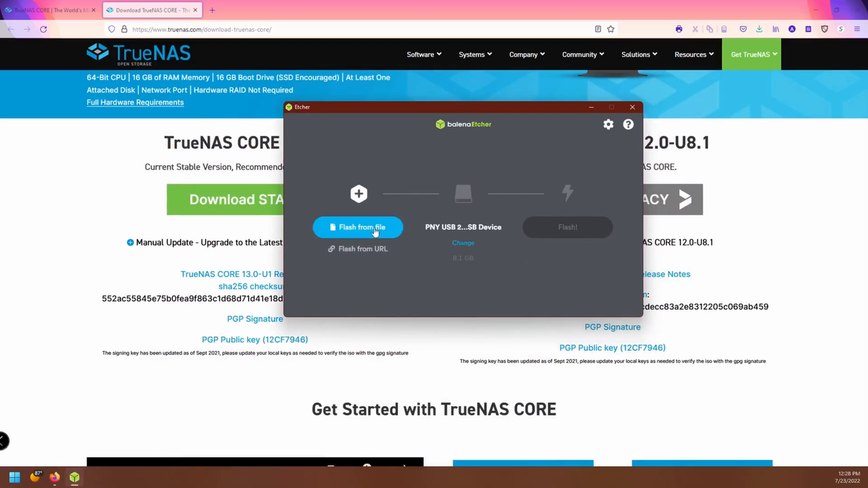
{"action": "left_click", "coordinate": [359, 227]}
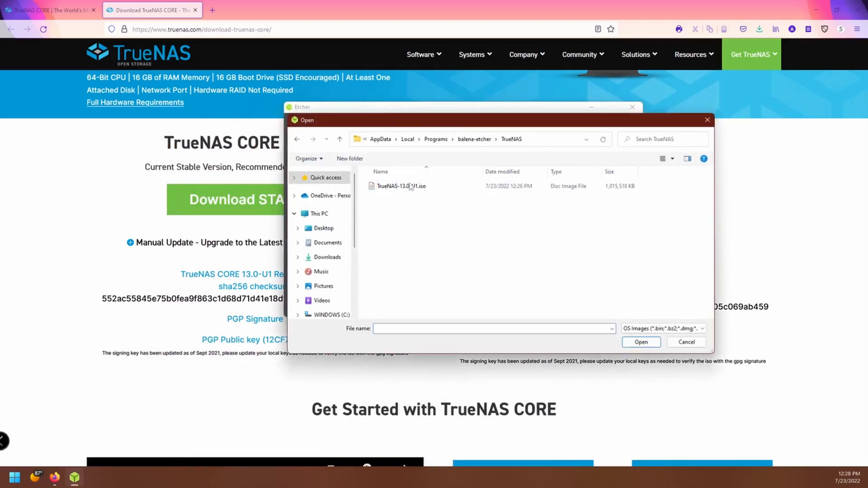
{"action": "left_click", "coordinate": [641, 342]}
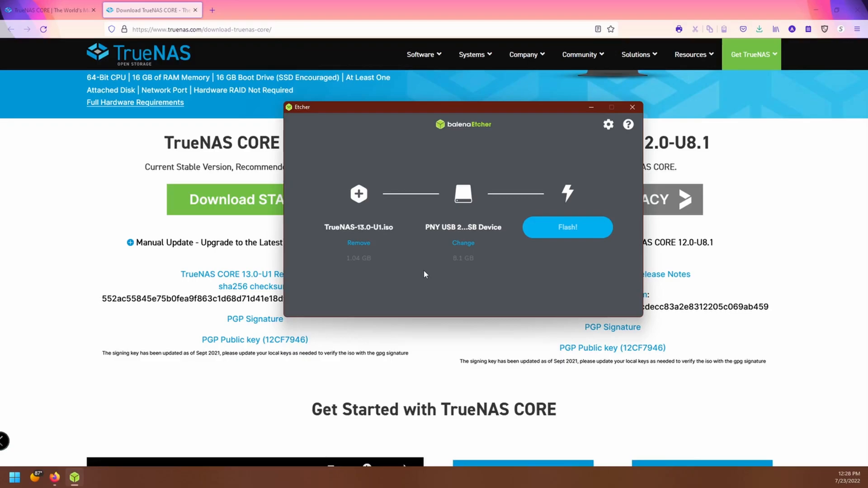
{"action": "mouse_move", "coordinate": [452, 212]}
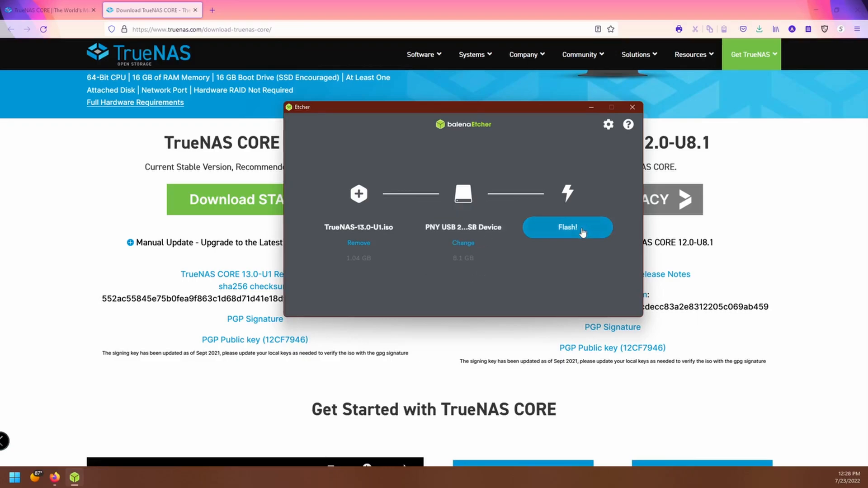
{"action": "left_click", "coordinate": [567, 227]}
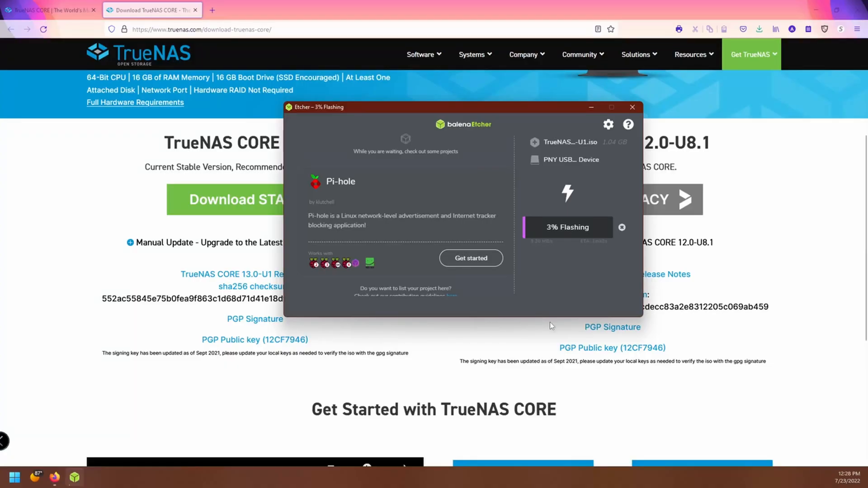